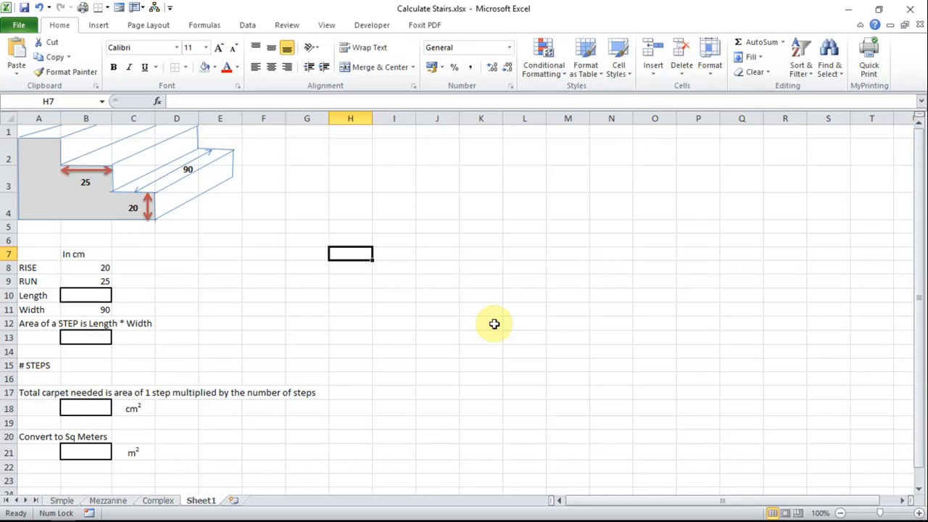
- Enter =sum(B8+B9) in B10 to add the rise and run for the stair length
type("=sum(B8+B9)")
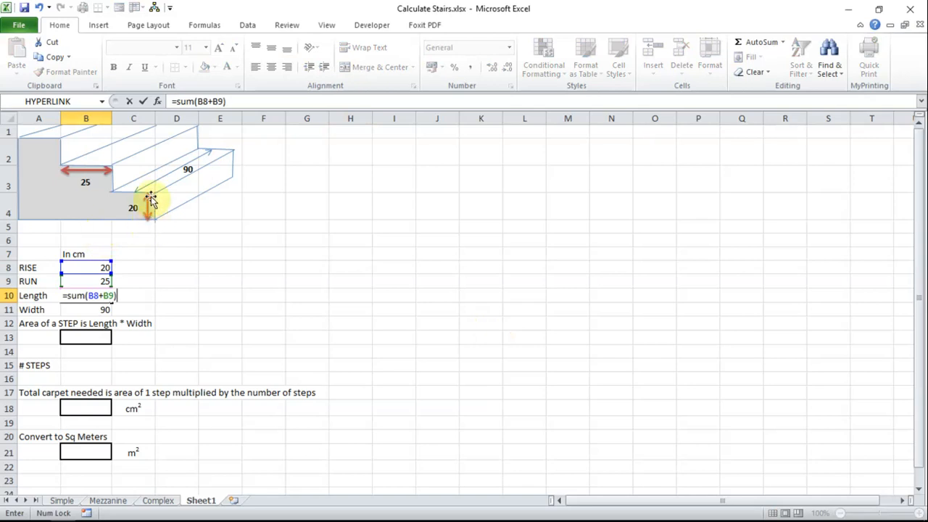
mouse_move(115, 191)
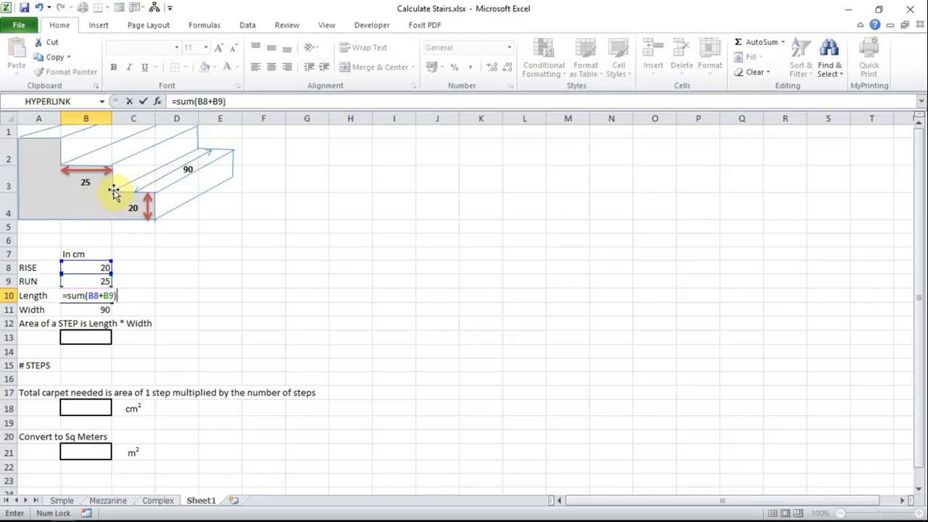
mouse_move(142, 139)
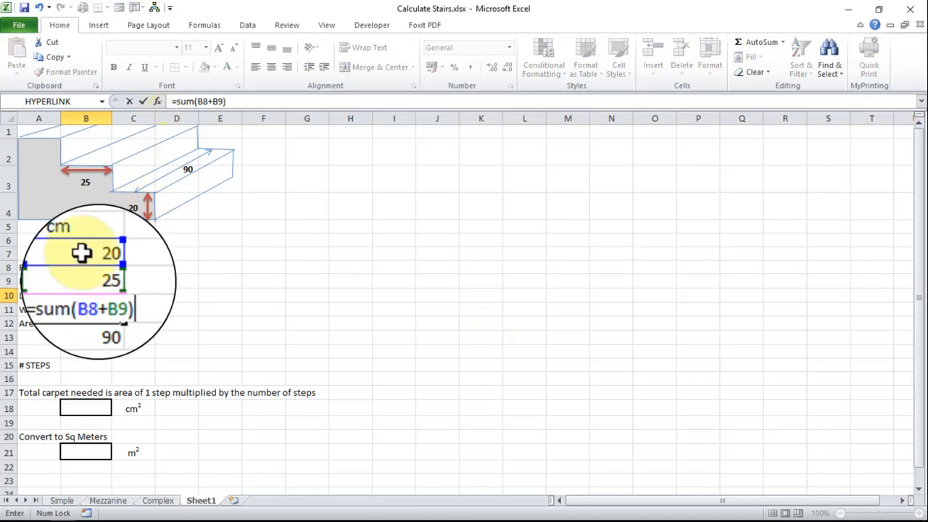
mouse_move(85, 285)
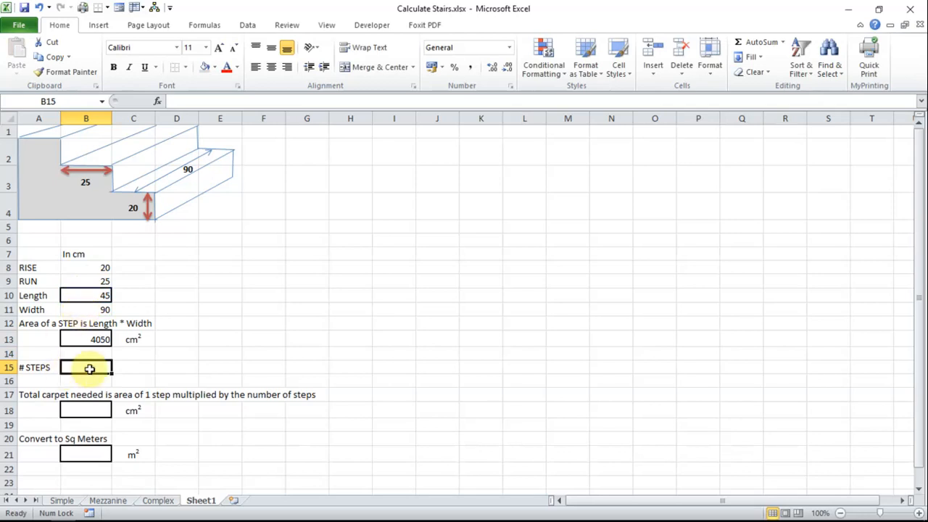
- Enter 12 steps in B15 and a SUM formula in B18 multiplying B15 by the step area B13, giving 48600 cm²
type("12")
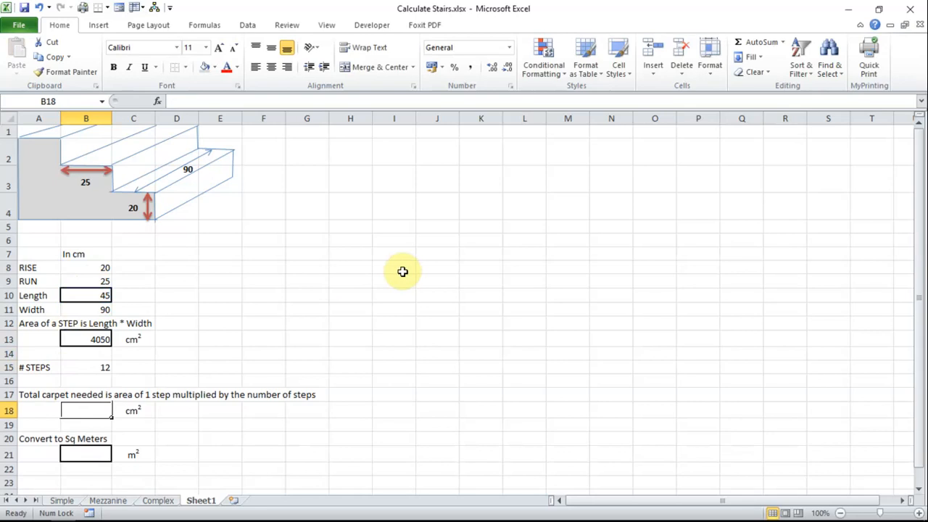
type("=sum(")
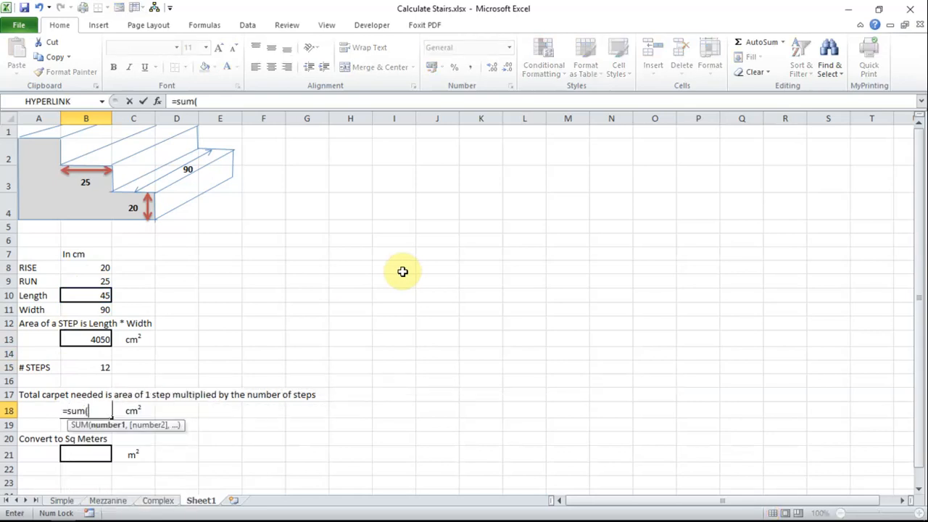
mouse_move(86, 351)
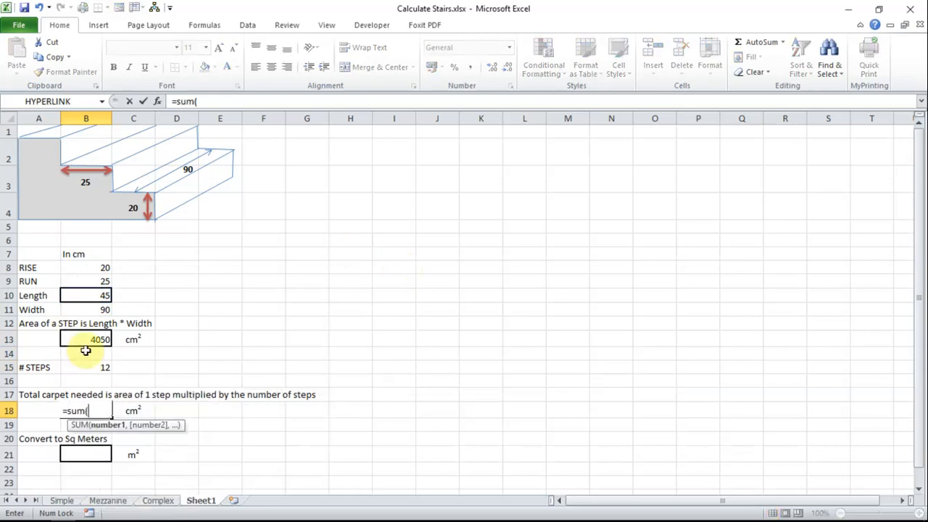
left_click(86, 368)
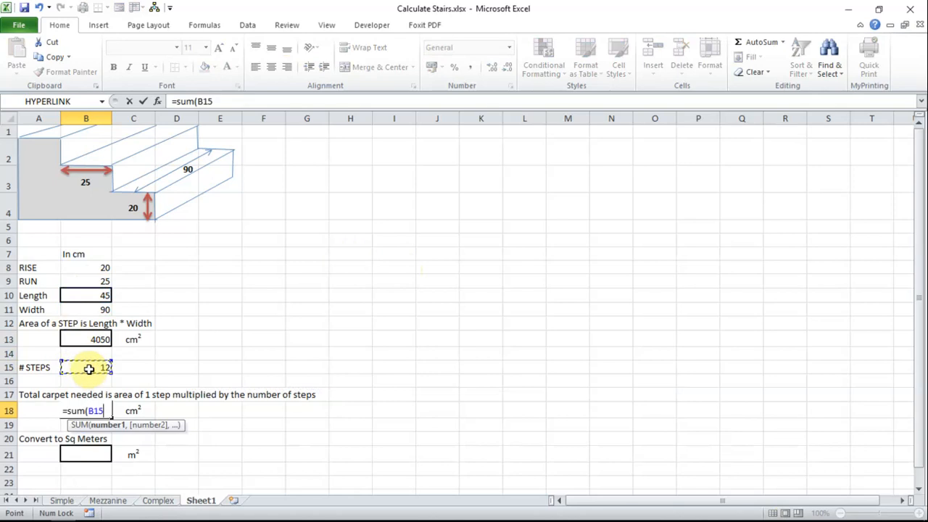
left_click(85, 339)
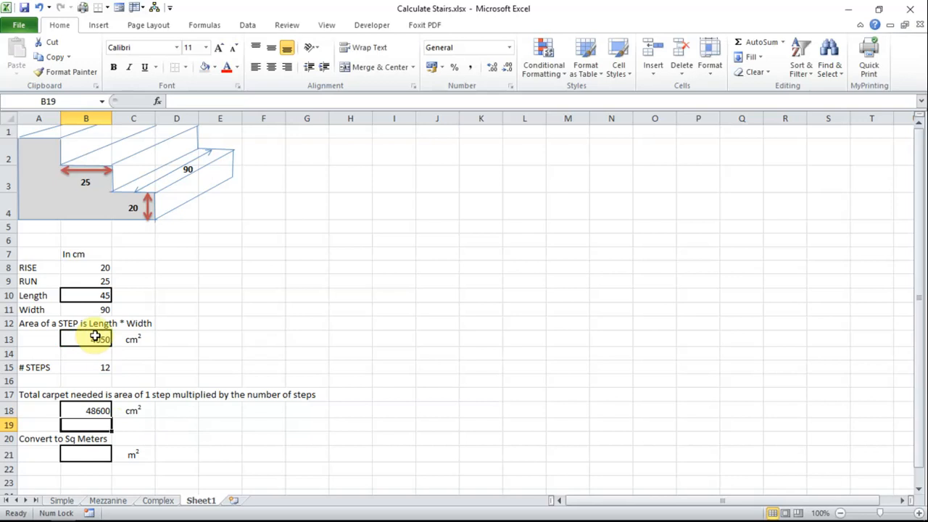
- Enter =sum(B18/10000) in B21 to convert the total carpet to 4.86 m²
left_click(85, 454)
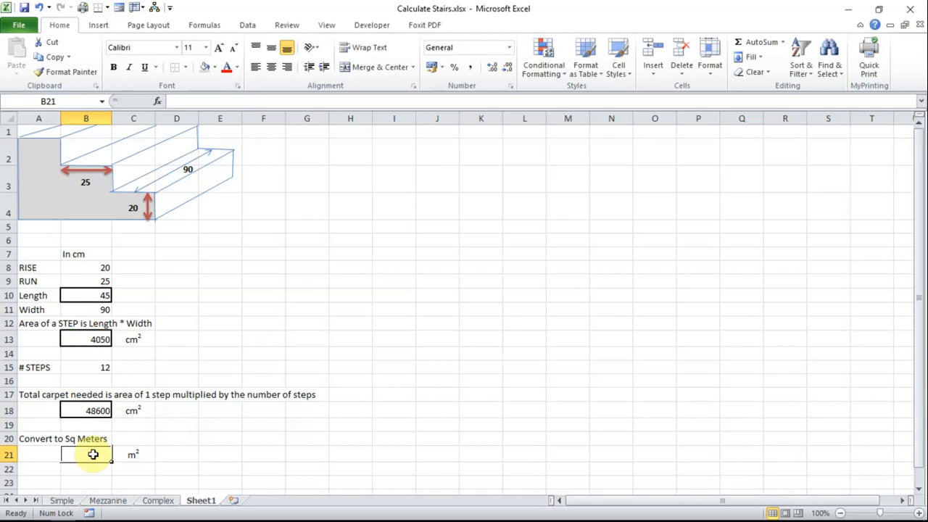
type("=")
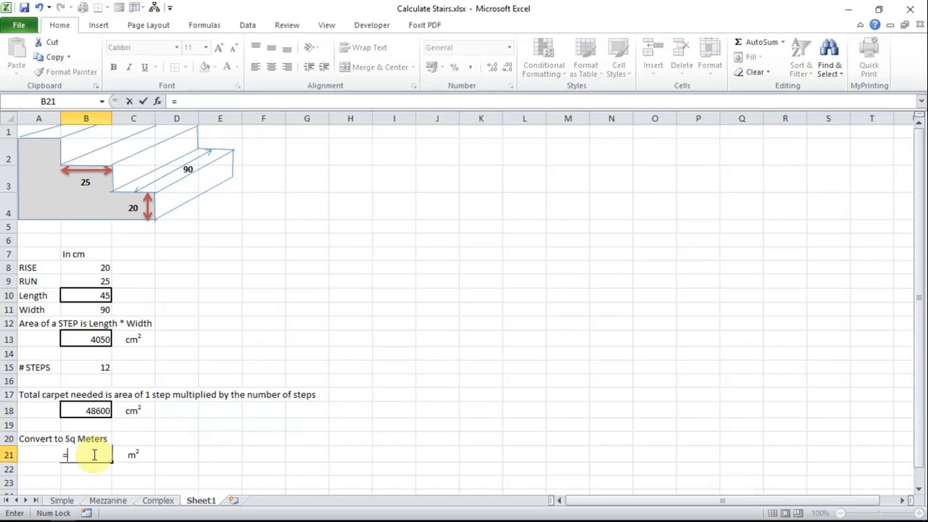
type("=sum(")
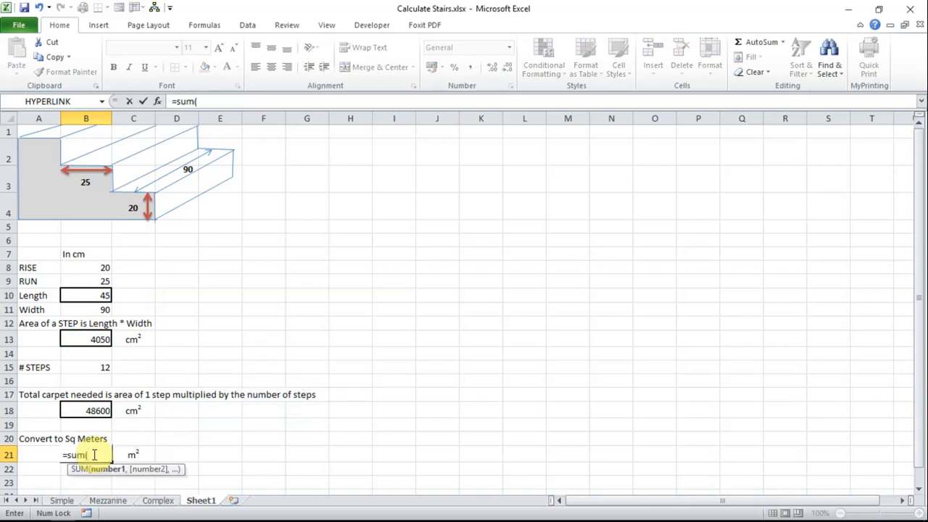
left_click(85, 411)
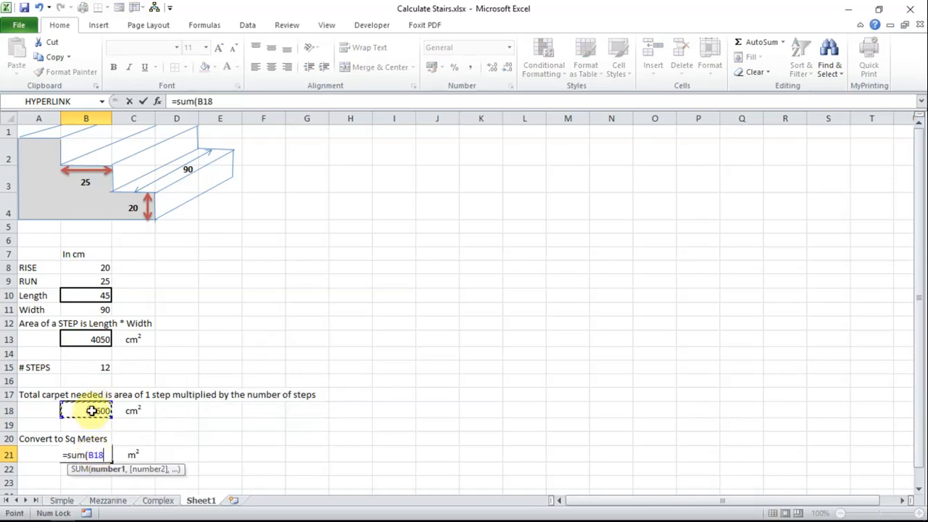
type("/")
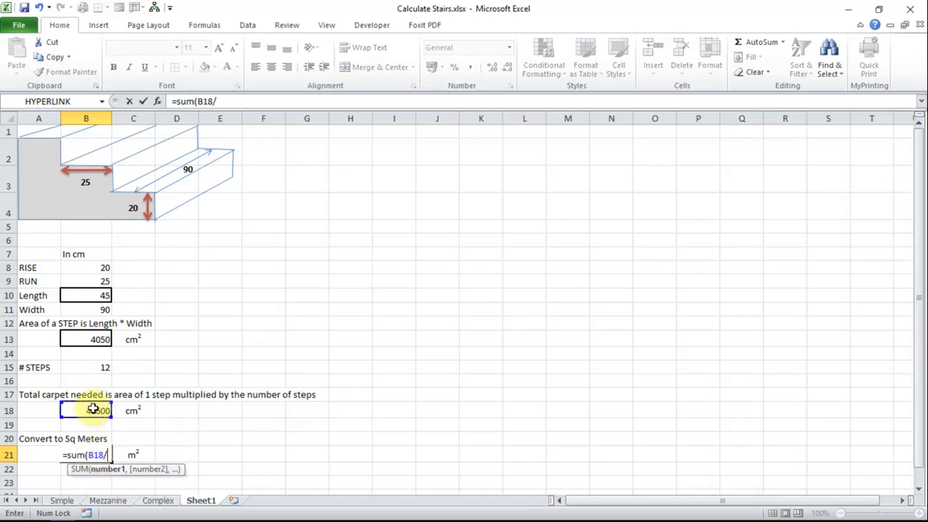
type("10000)")
left_click(264, 454)
type("5.95")
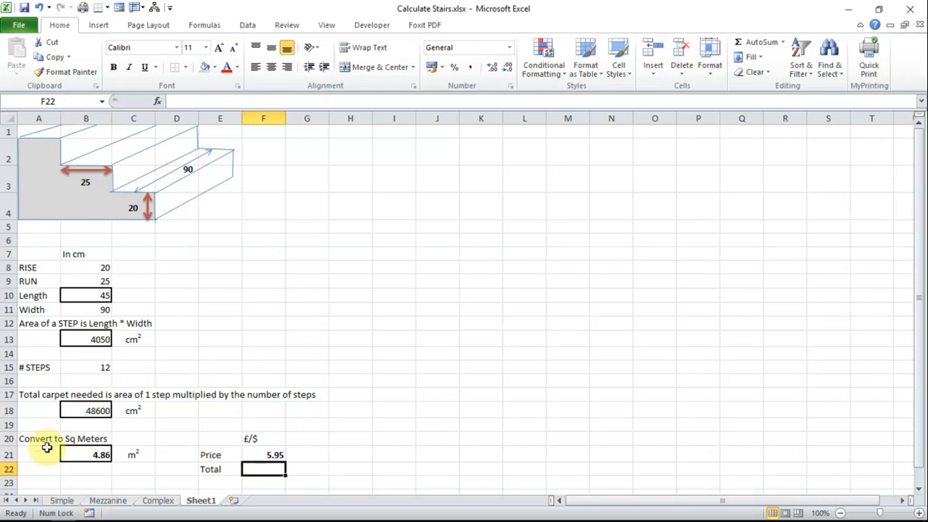
mouse_move(47, 444)
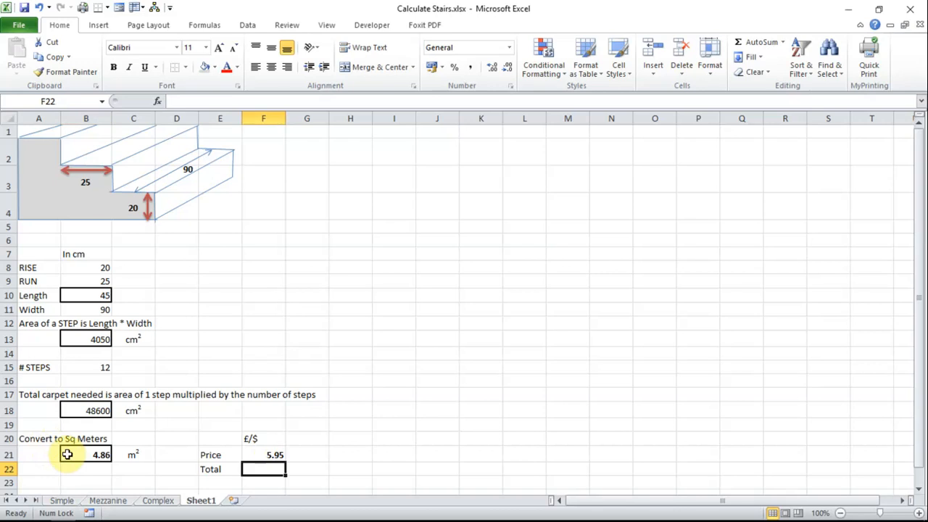
mouse_move(247, 456)
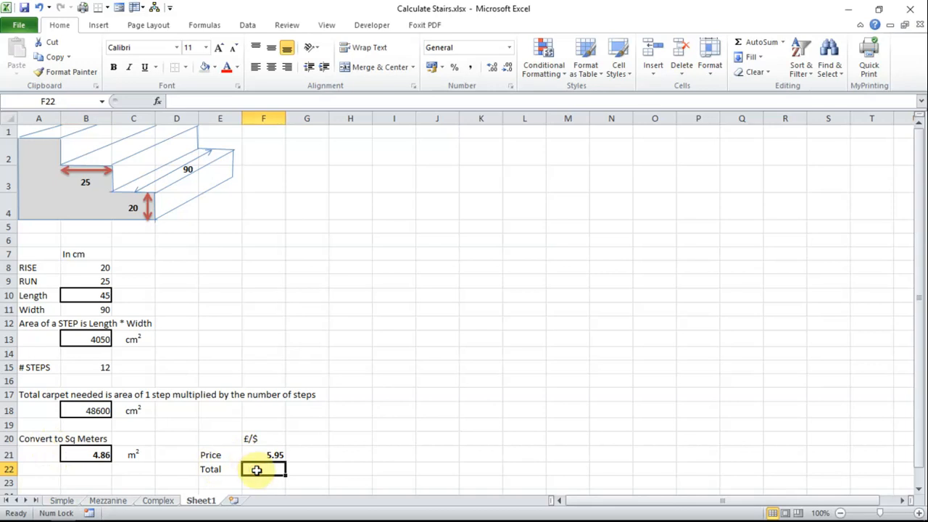
- Enter a SUM formula in F22 multiplying the square metres B21 by the price F21, giving 28.917
type("=s")
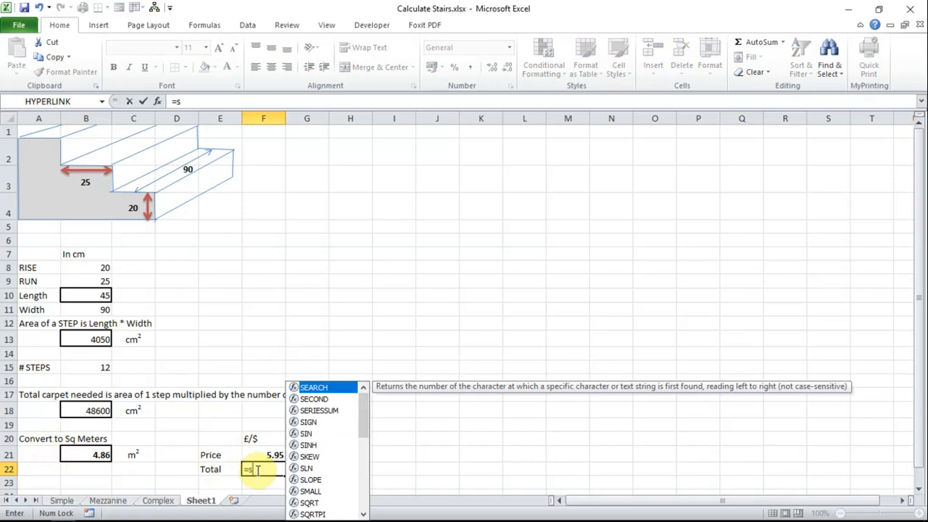
type("um(")
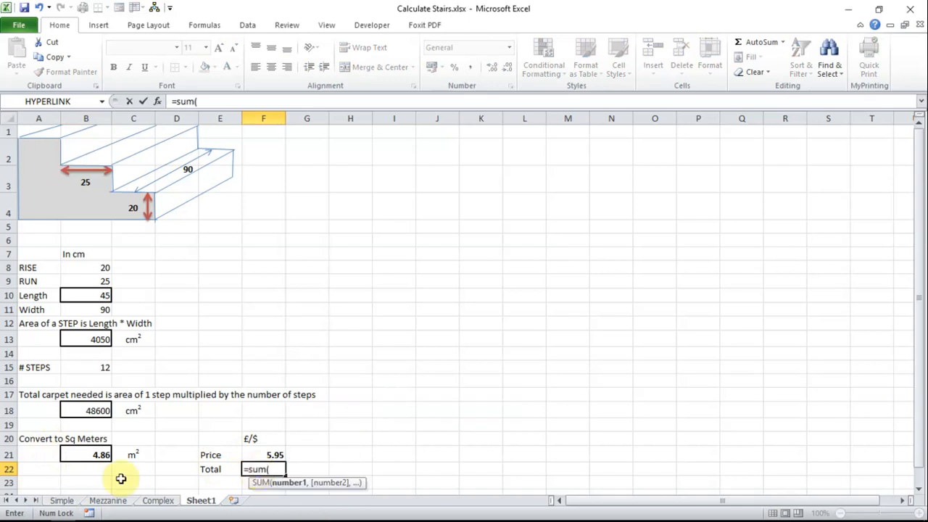
left_click(85, 456)
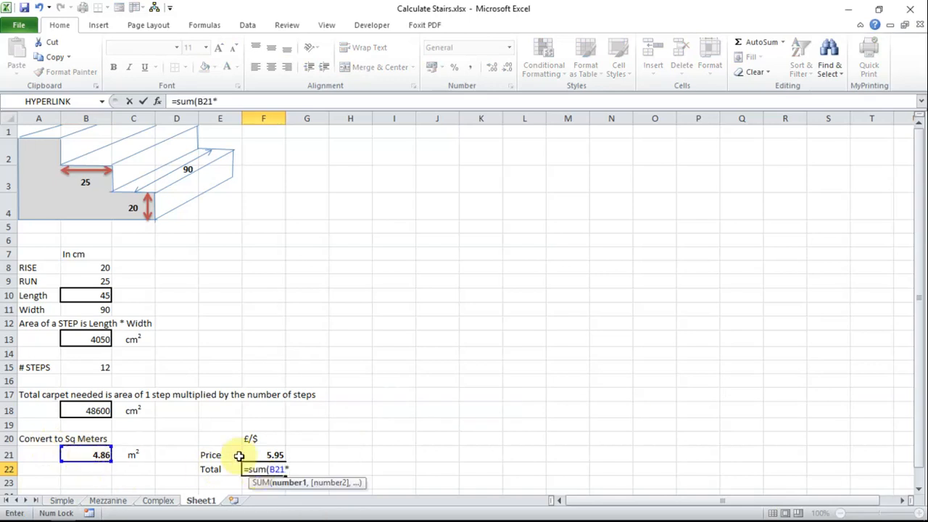
left_click(274, 456)
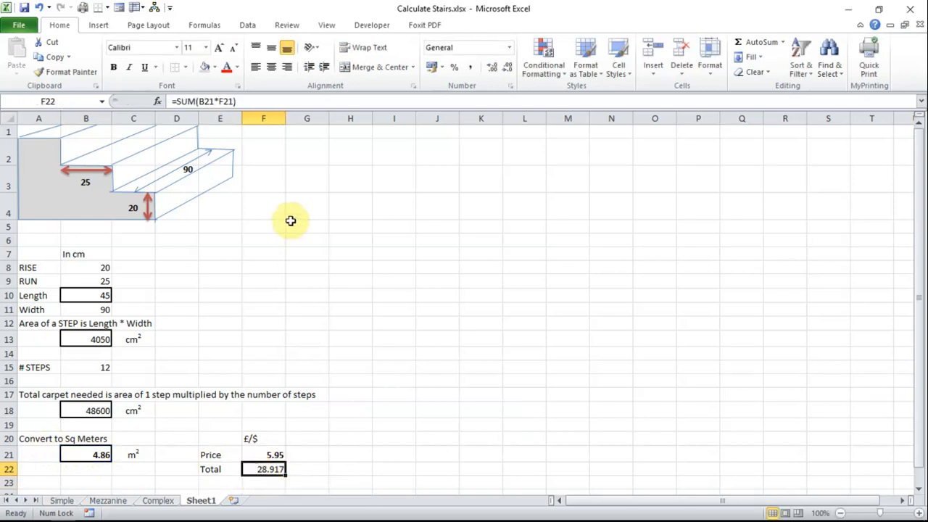
mouse_move(377, 67)
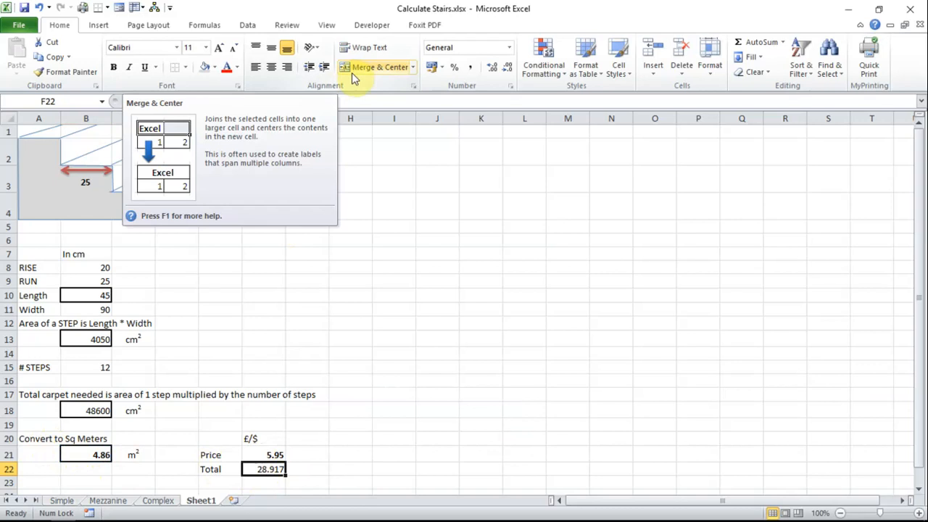
mouse_move(501, 322)
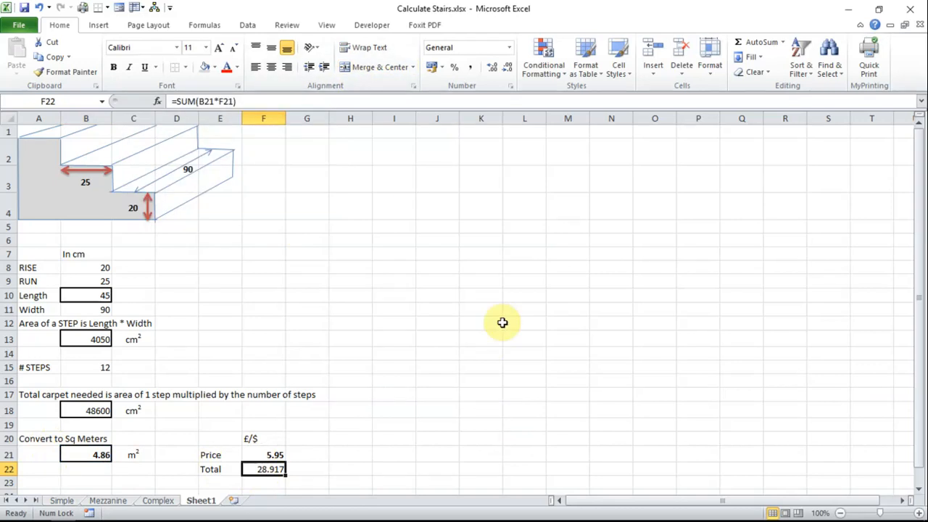